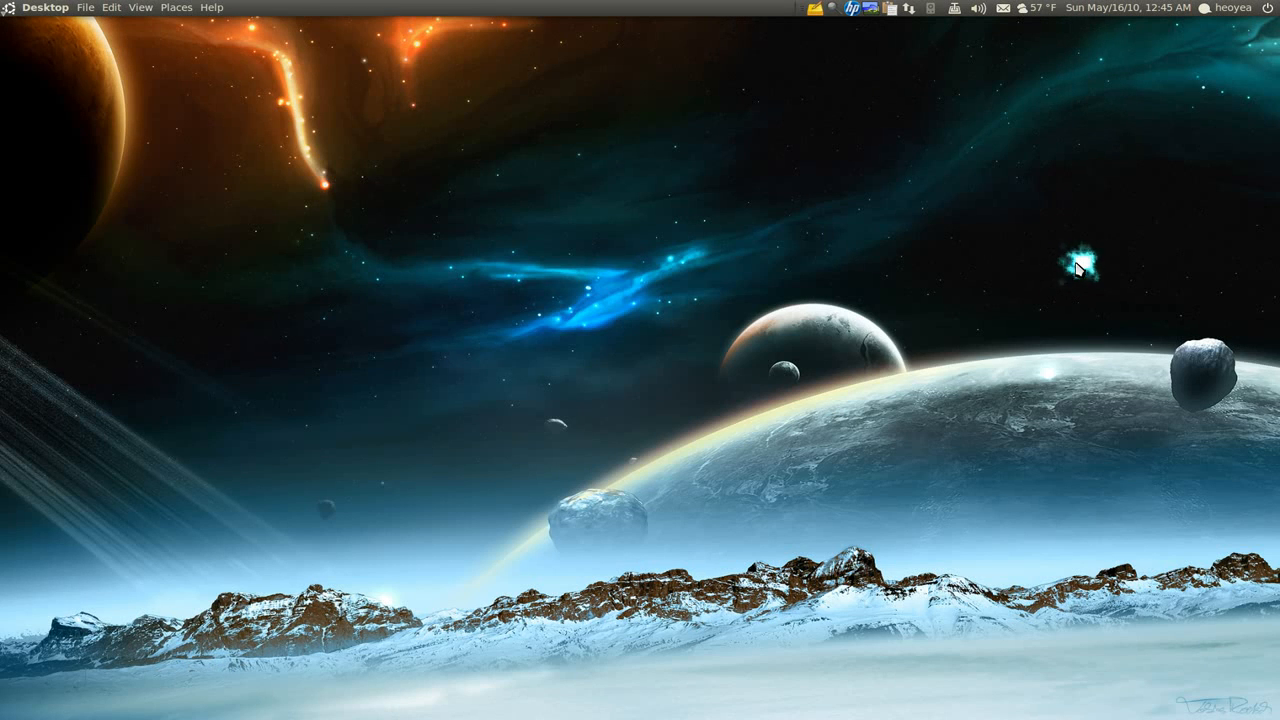
{"action": "mouse_move", "coordinate": [1078, 268]}
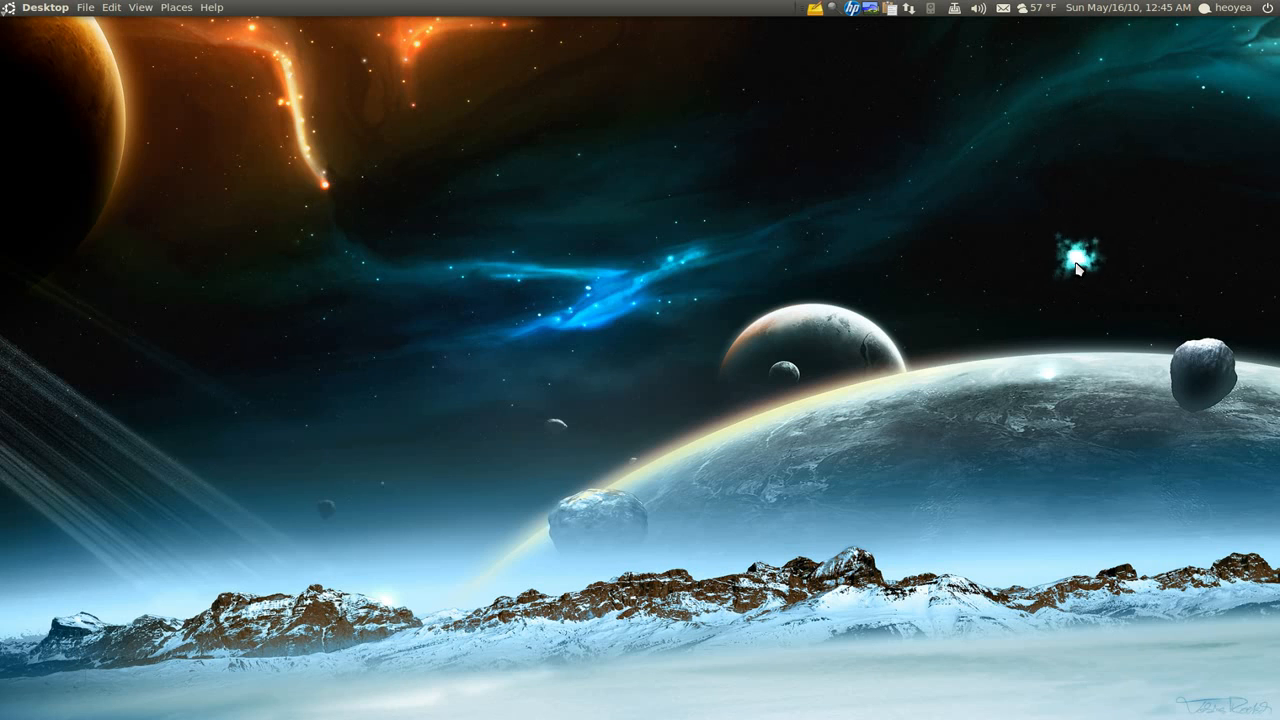
{"action": "mouse_move", "coordinate": [1075, 268]}
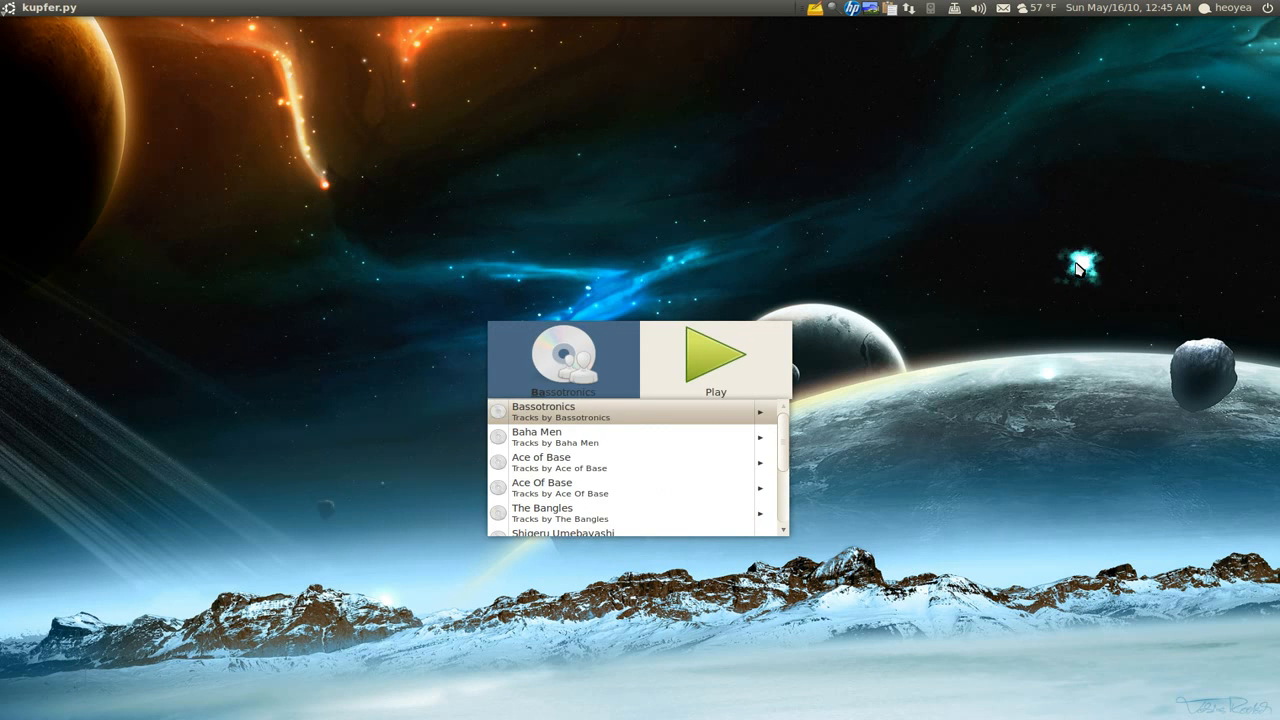
Start playing the Bassotronics tracks from Kupfer.
{"action": "left_click", "coordinate": [716, 355]}
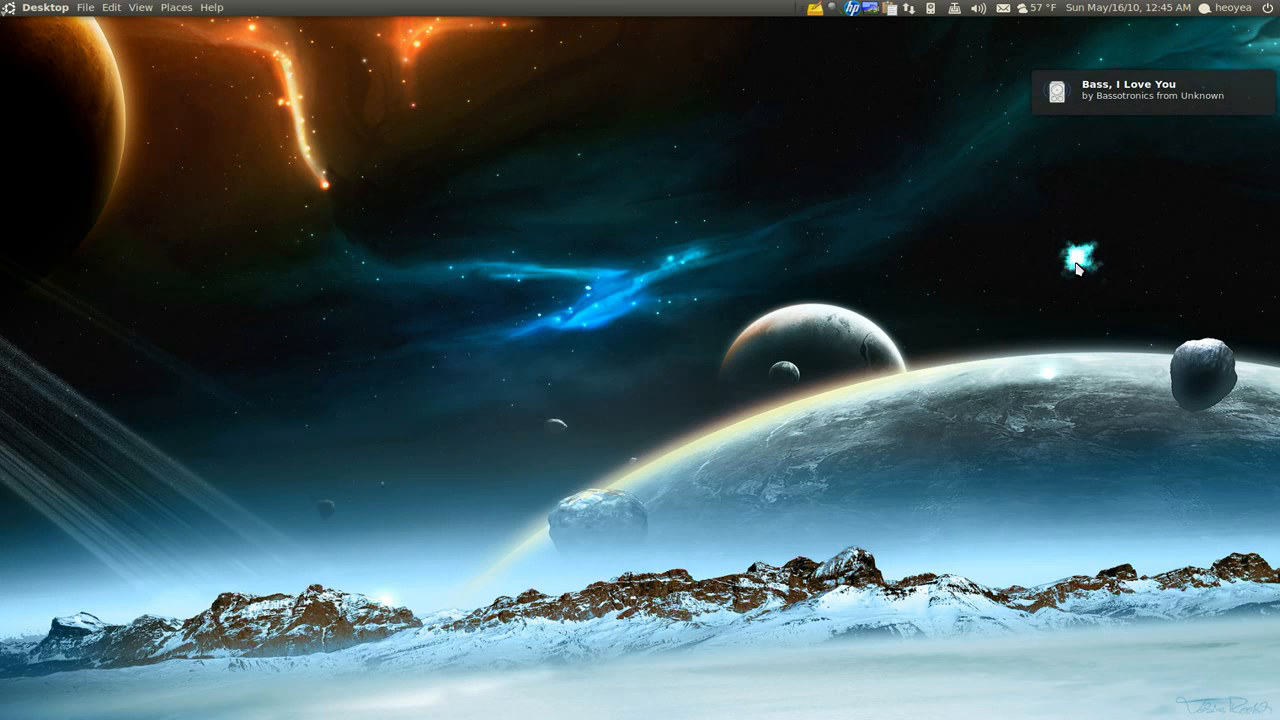
{"action": "mouse_move", "coordinate": [1025, 300]}
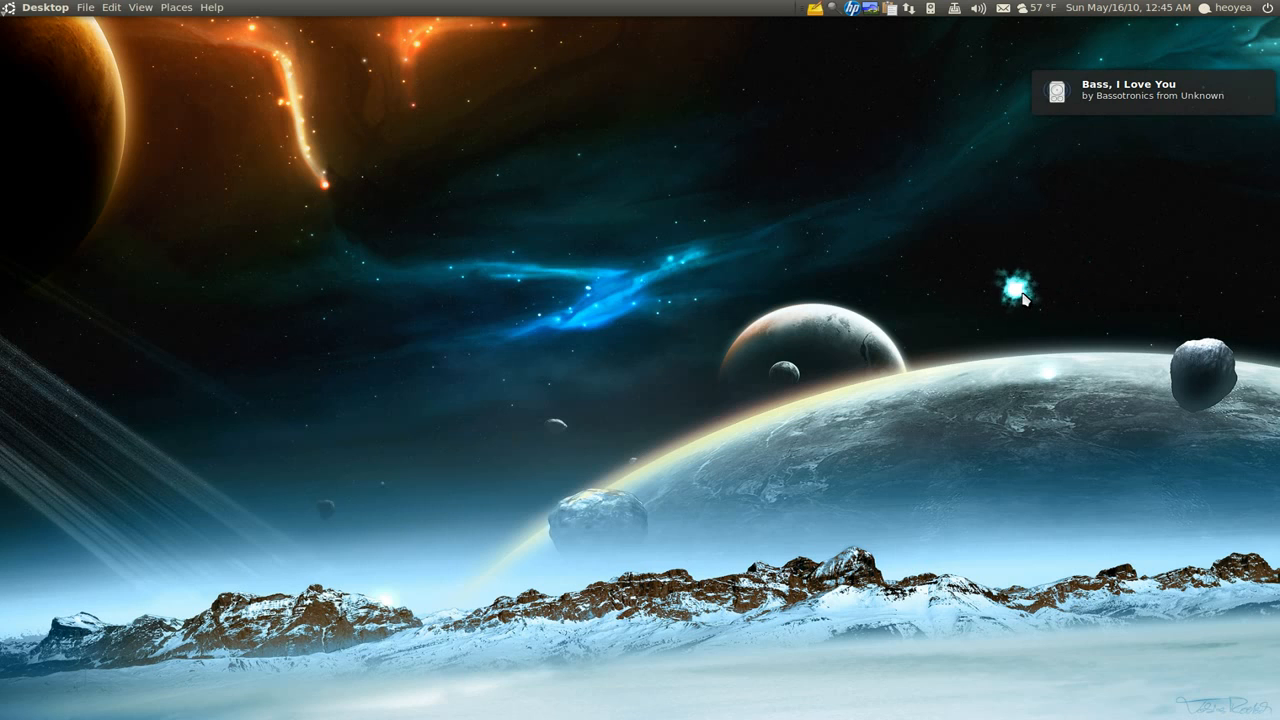
{"action": "mouse_move", "coordinate": [1022, 295]}
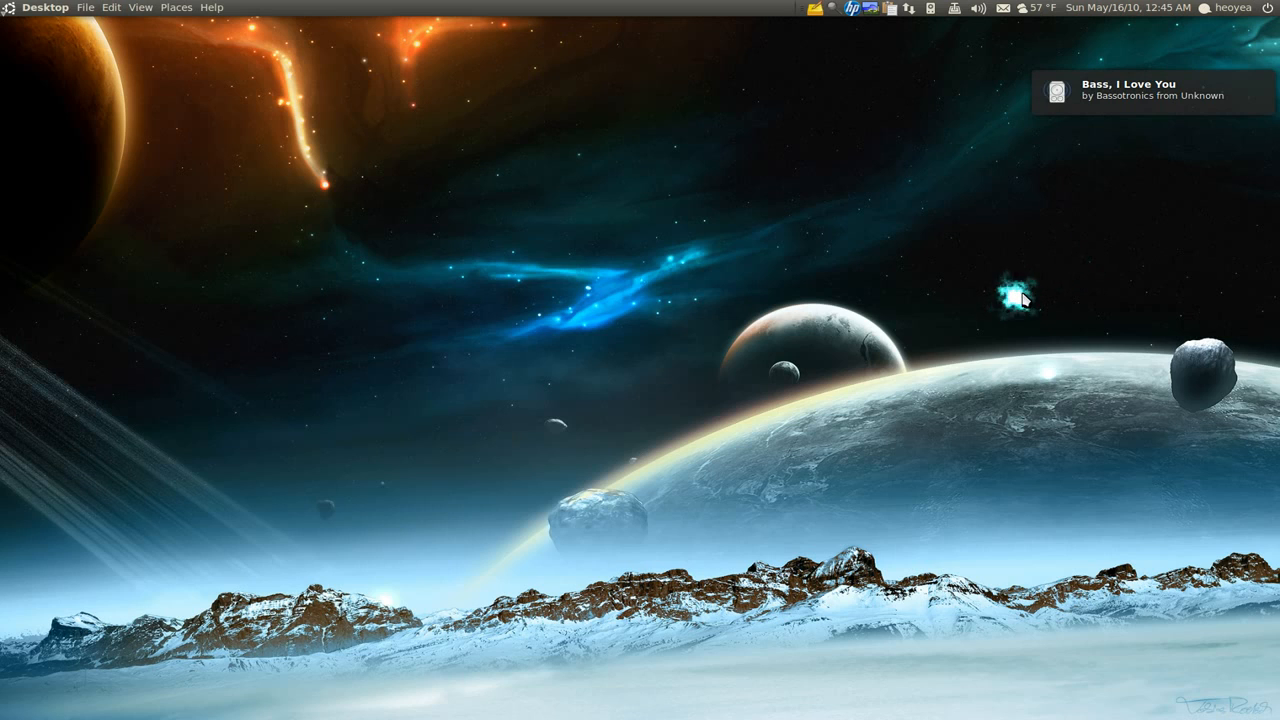
{"action": "mouse_move", "coordinate": [810, 218]}
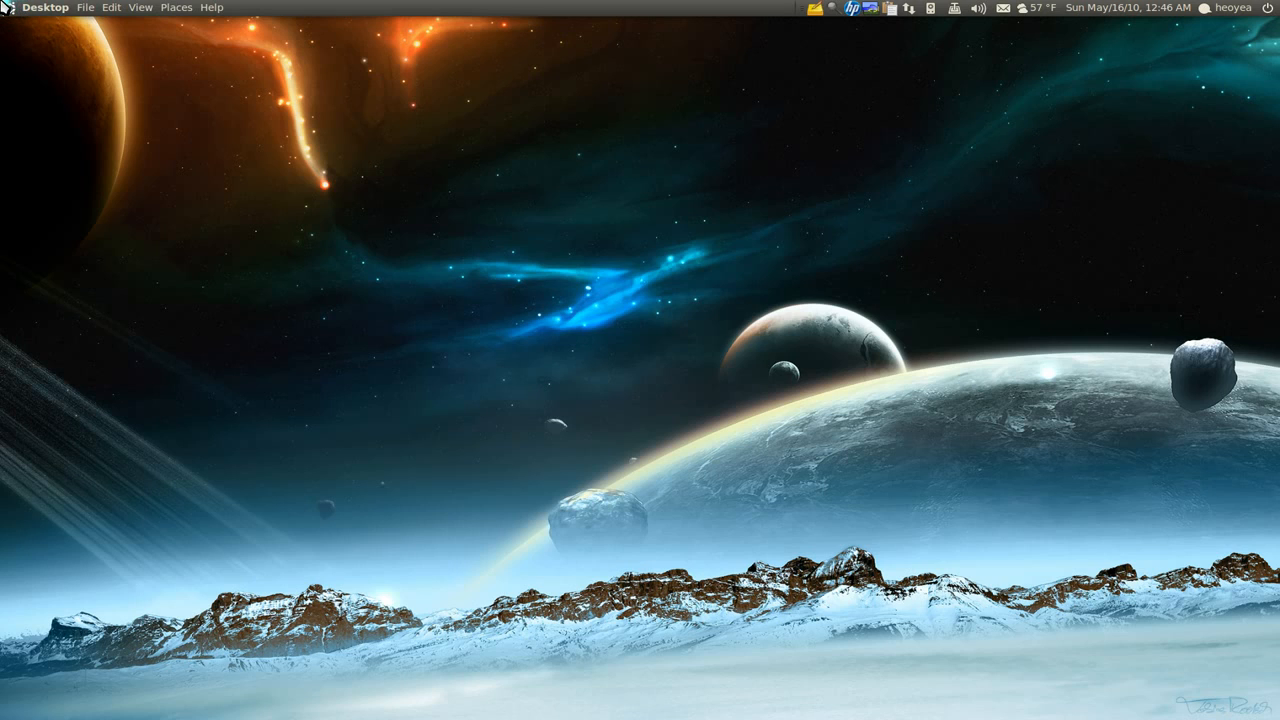
{"action": "mouse_move", "coordinate": [700, 158]}
{"action": "type", "text": "ccsm"}
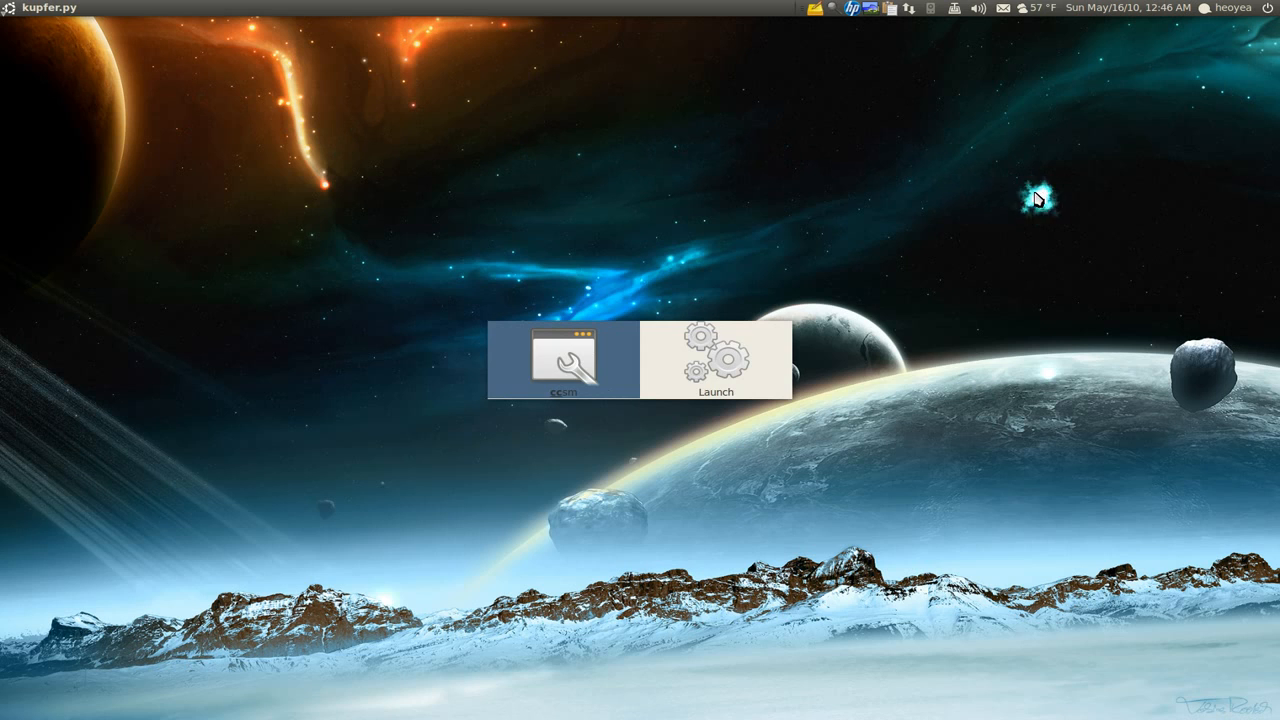
Launch CompizConfig Settings Manager (ccsm) from Kupfer.
{"action": "left_click", "coordinate": [570, 360]}
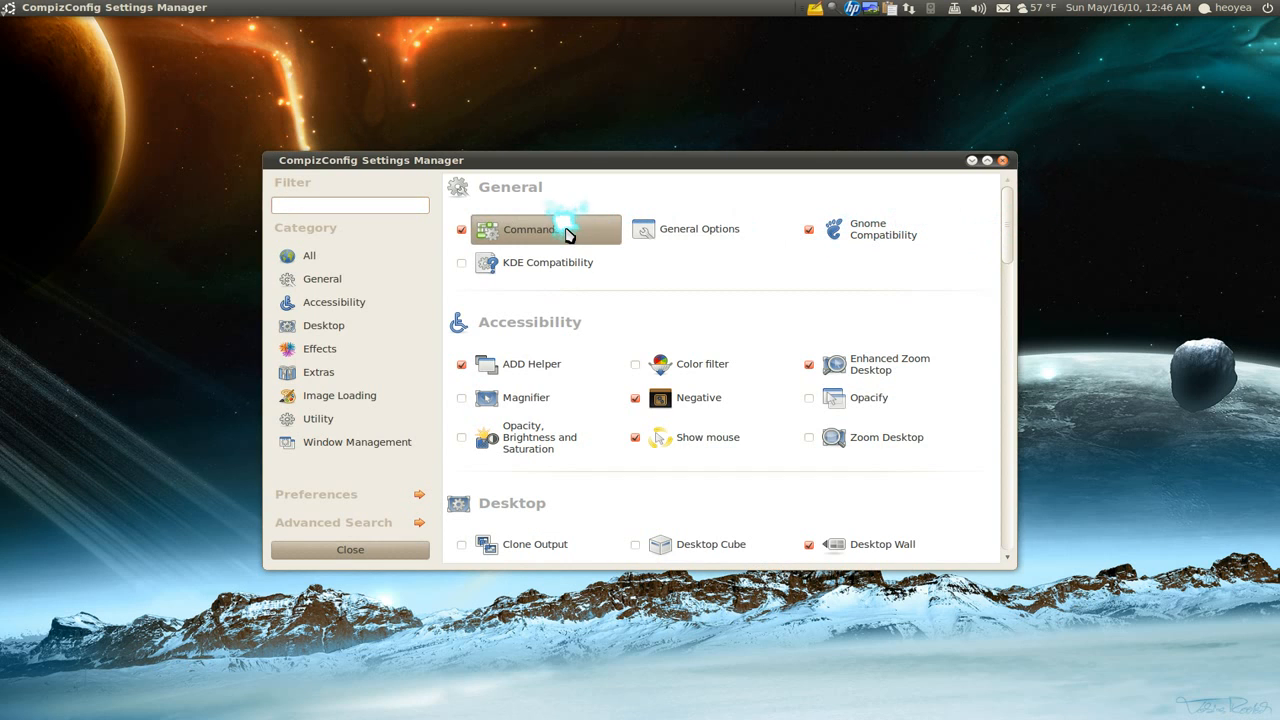
Show the Commands plugin's command lines 5, 10 and 11 with the amixer mute and volume commands.
{"action": "left_click", "coordinate": [528, 229]}
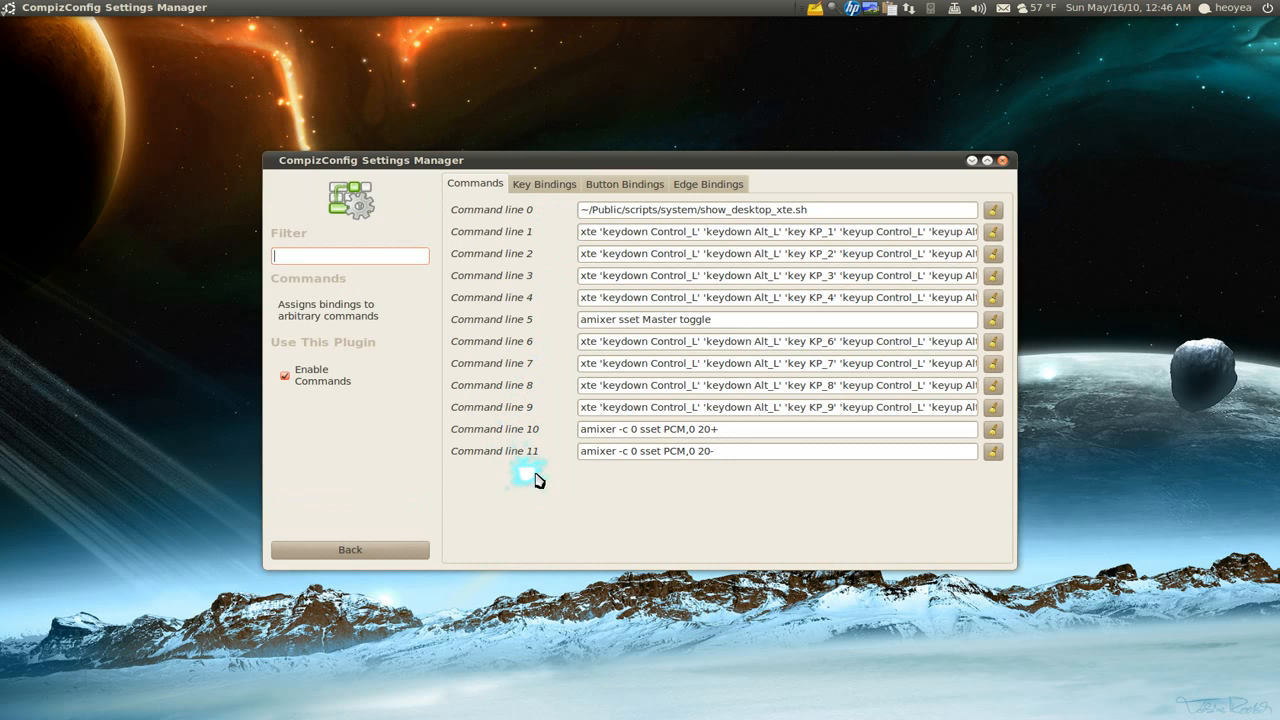
{"action": "mouse_move", "coordinate": [640, 473]}
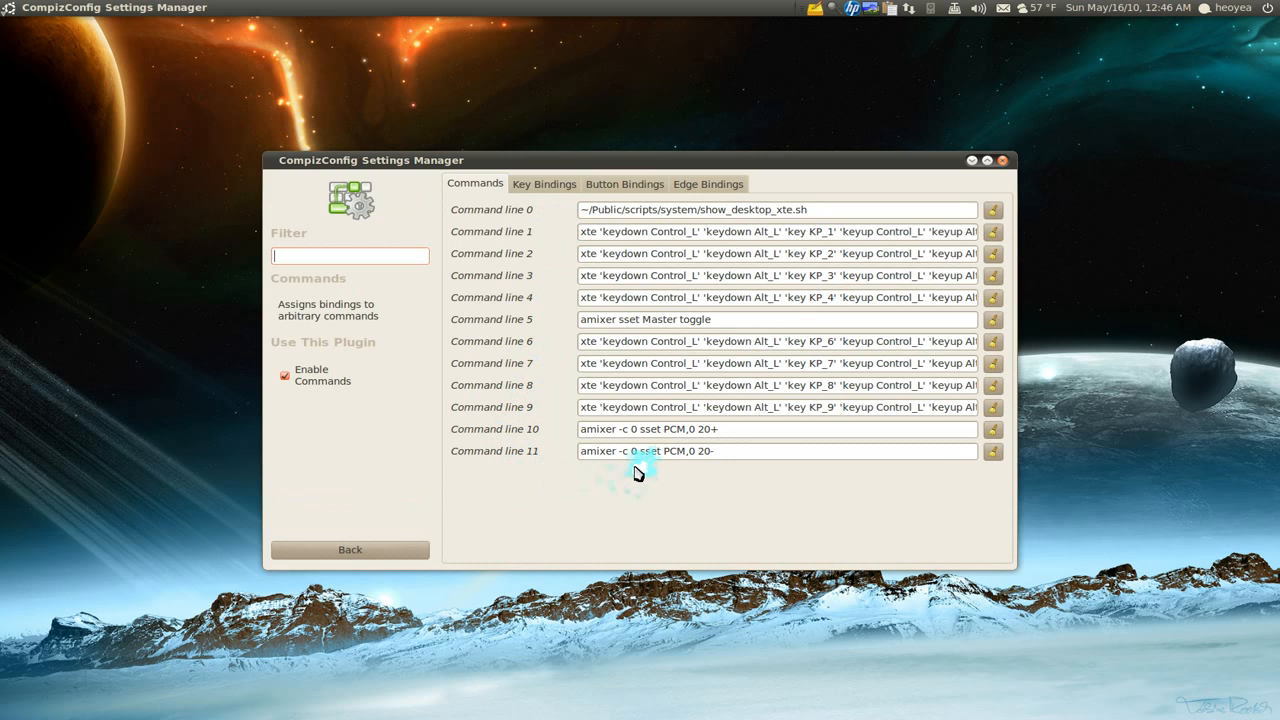
{"action": "mouse_move", "coordinate": [469, 470]}
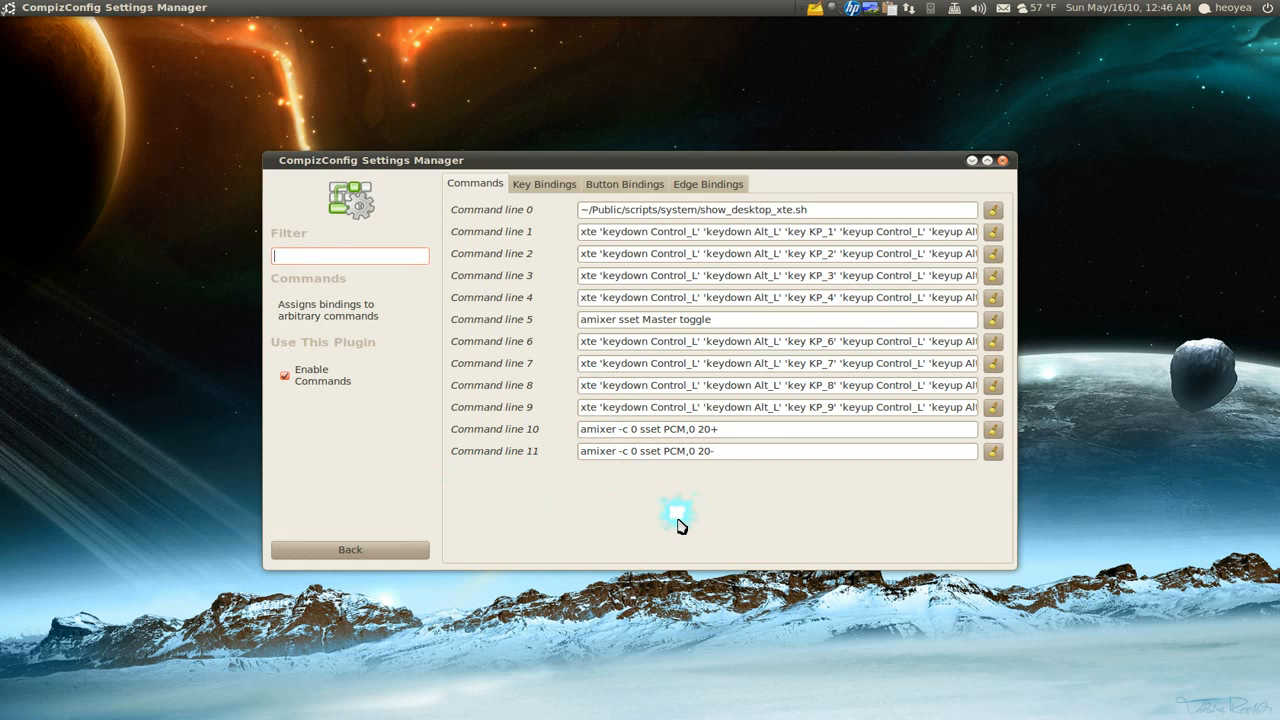
{"action": "mouse_move", "coordinate": [675, 478]}
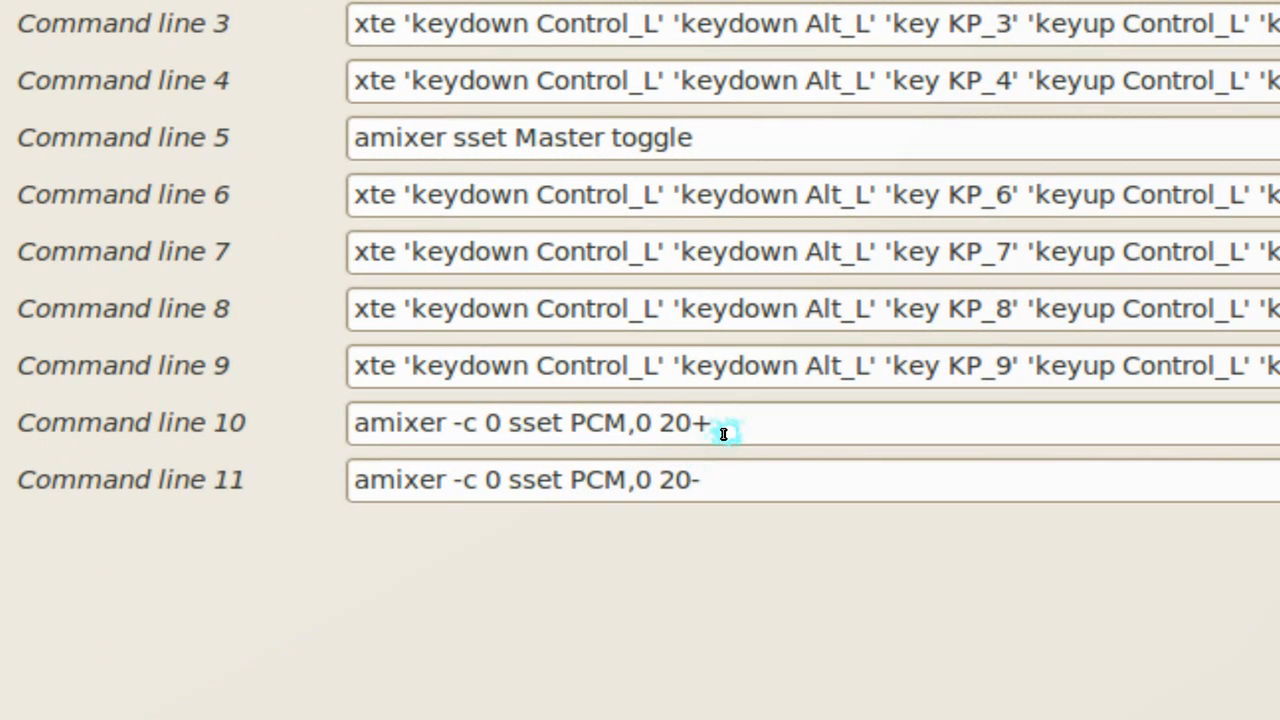
{"action": "mouse_move", "coordinate": [700, 440]}
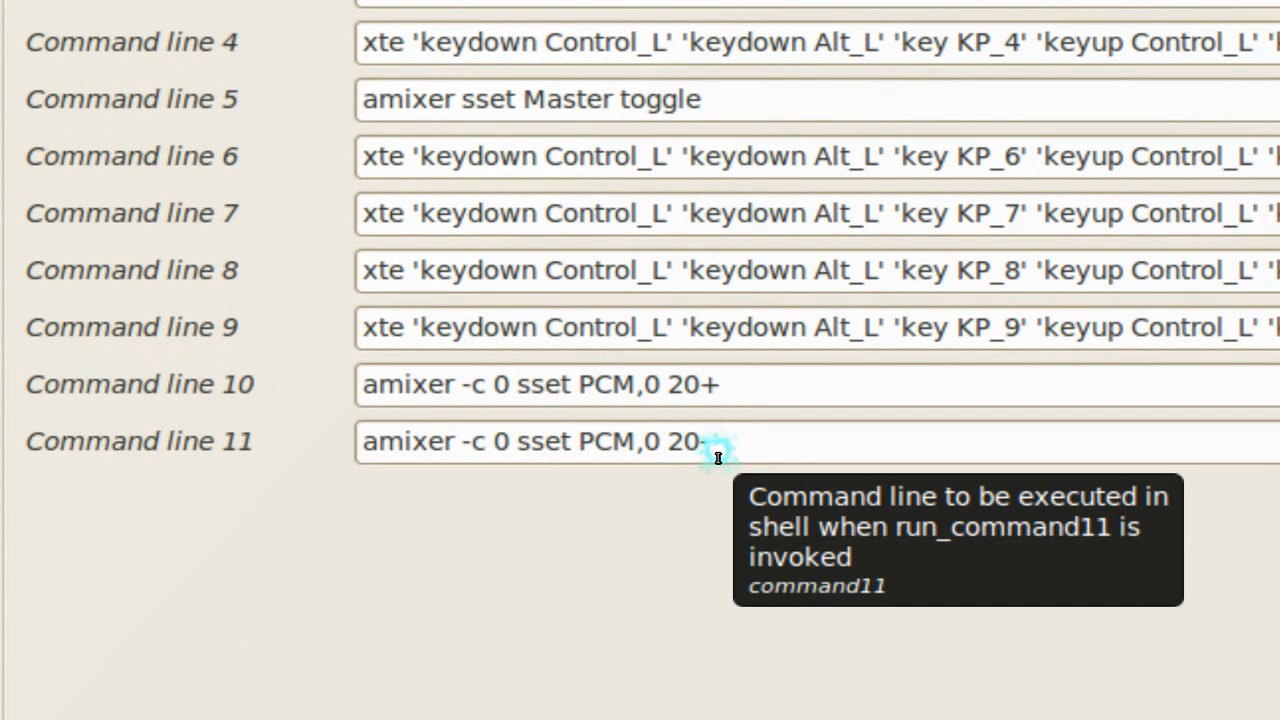
{"action": "scroll", "scroll_direction": "up", "scroll_amount": 3}
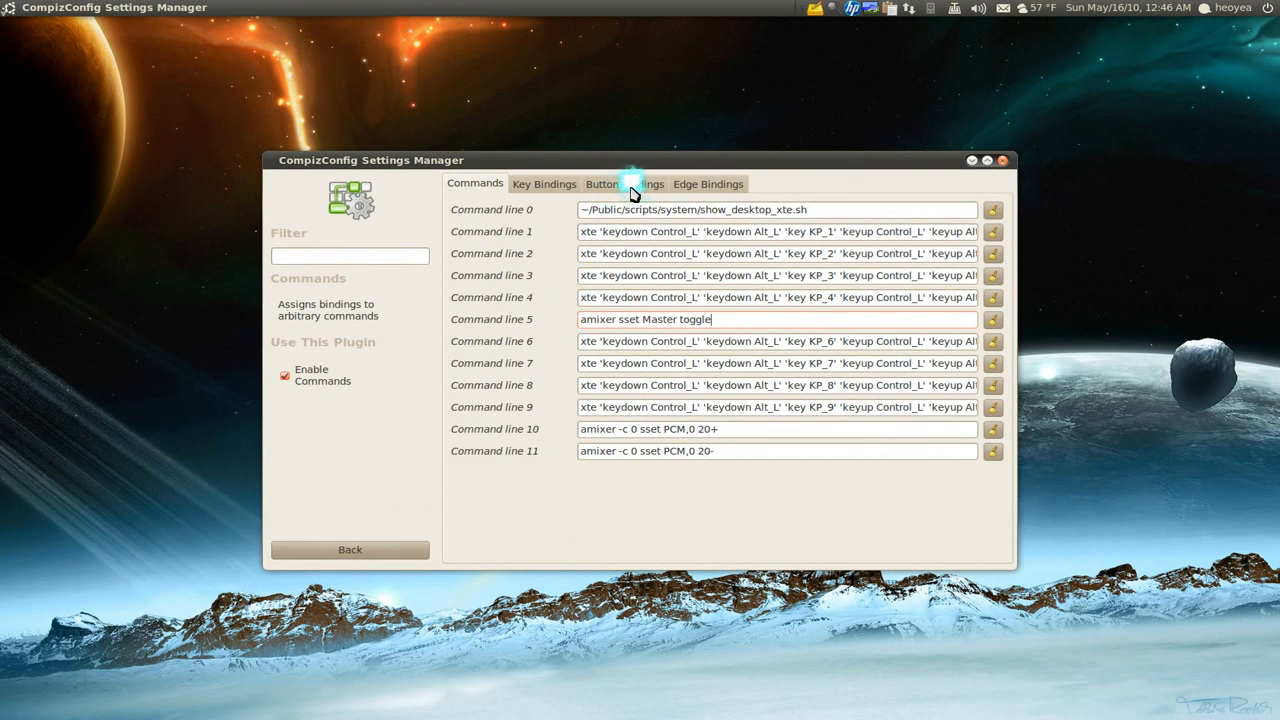
Review the top-left hot-corner mouse button bindings for the mute and volume commands, then close the settings manager.
{"action": "left_click", "coordinate": [623, 183]}
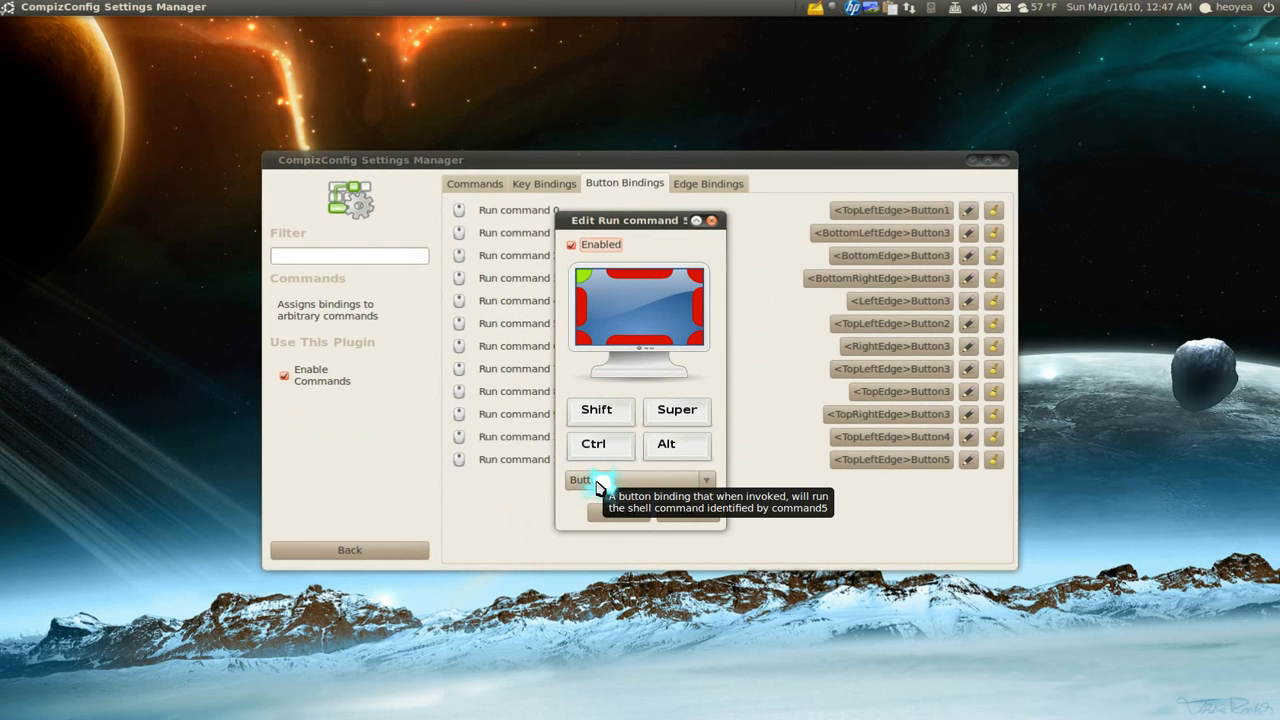
{"action": "left_click", "coordinate": [712, 220]}
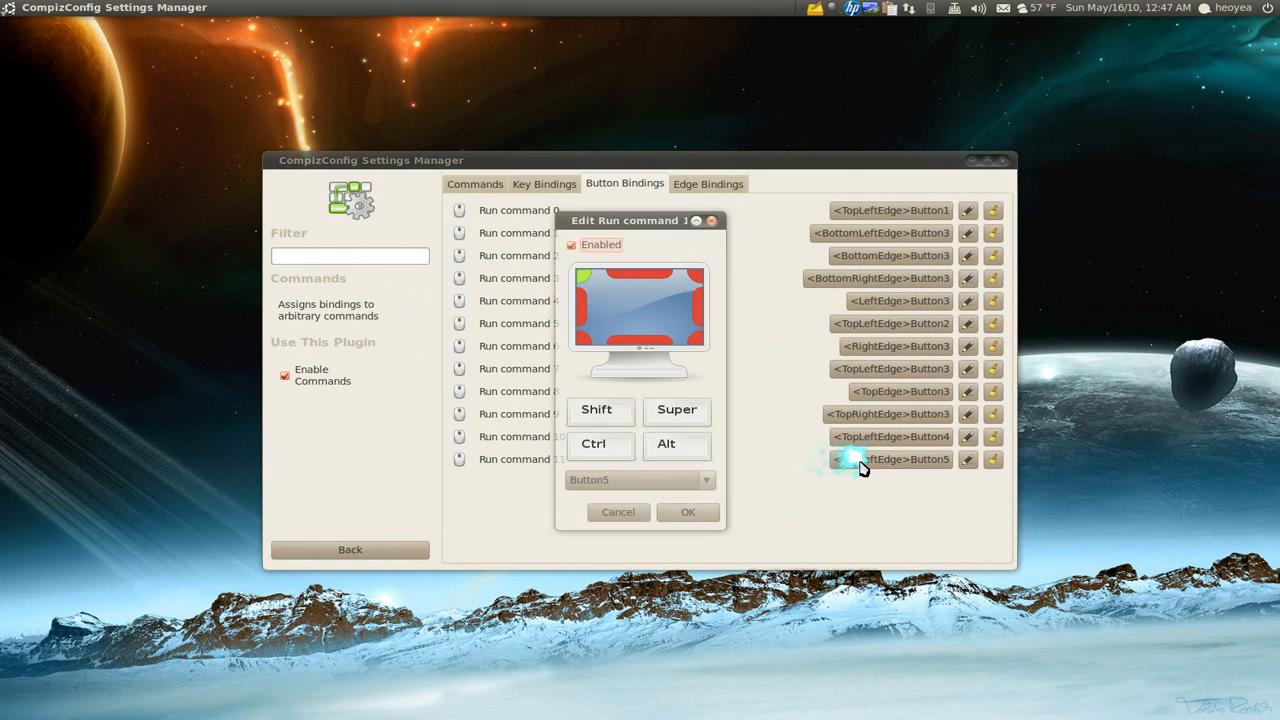
{"action": "mouse_move", "coordinate": [620, 485]}
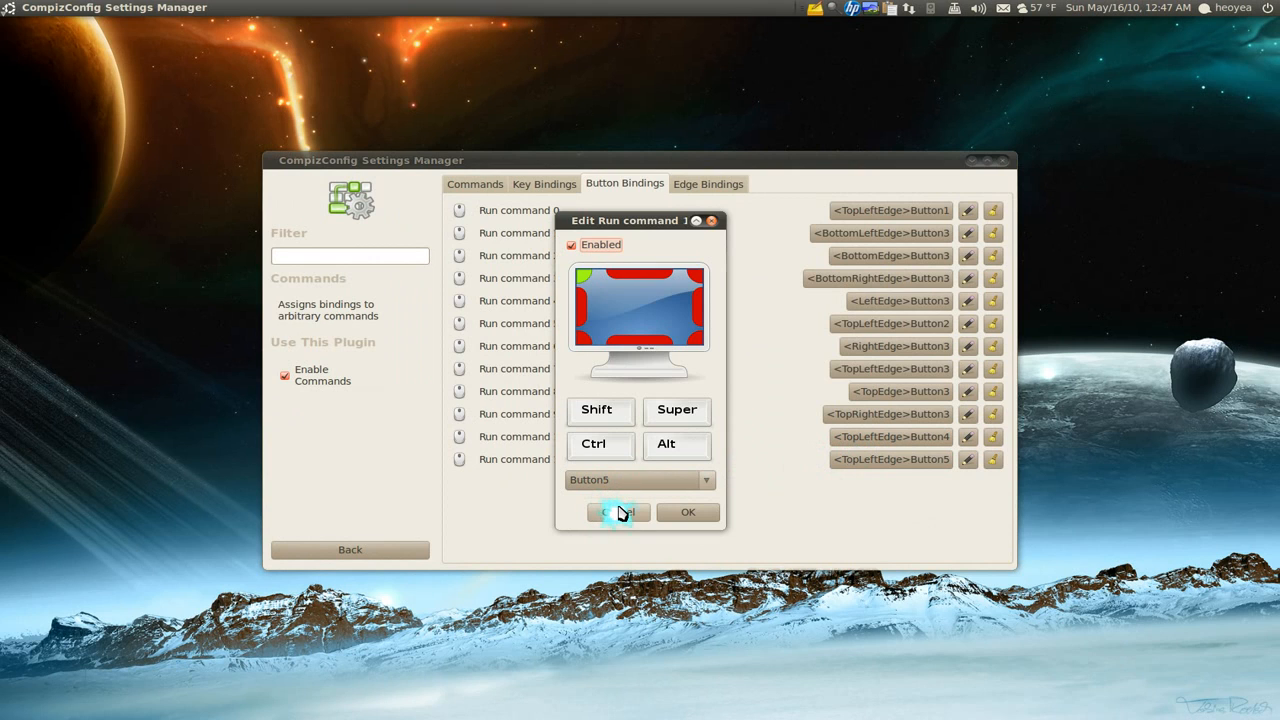
{"action": "left_click", "coordinate": [618, 512]}
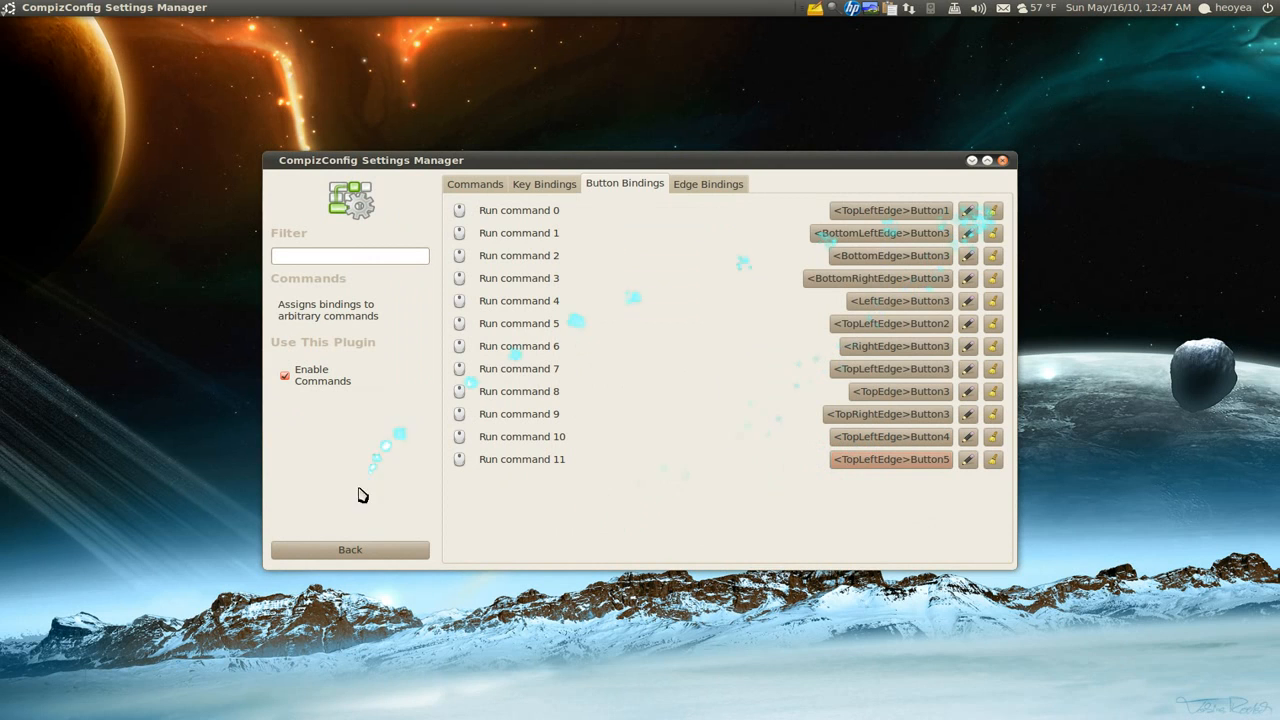
{"action": "left_click", "coordinate": [350, 549]}
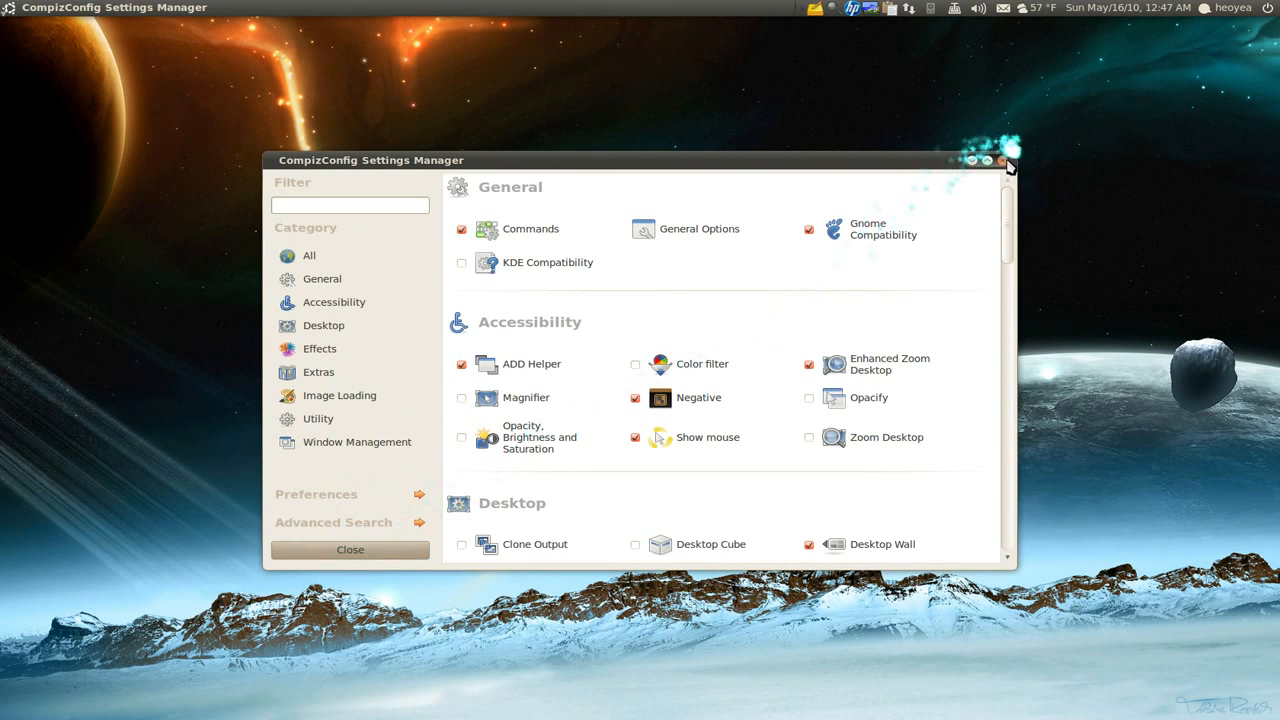
{"action": "left_click", "coordinate": [1002, 160]}
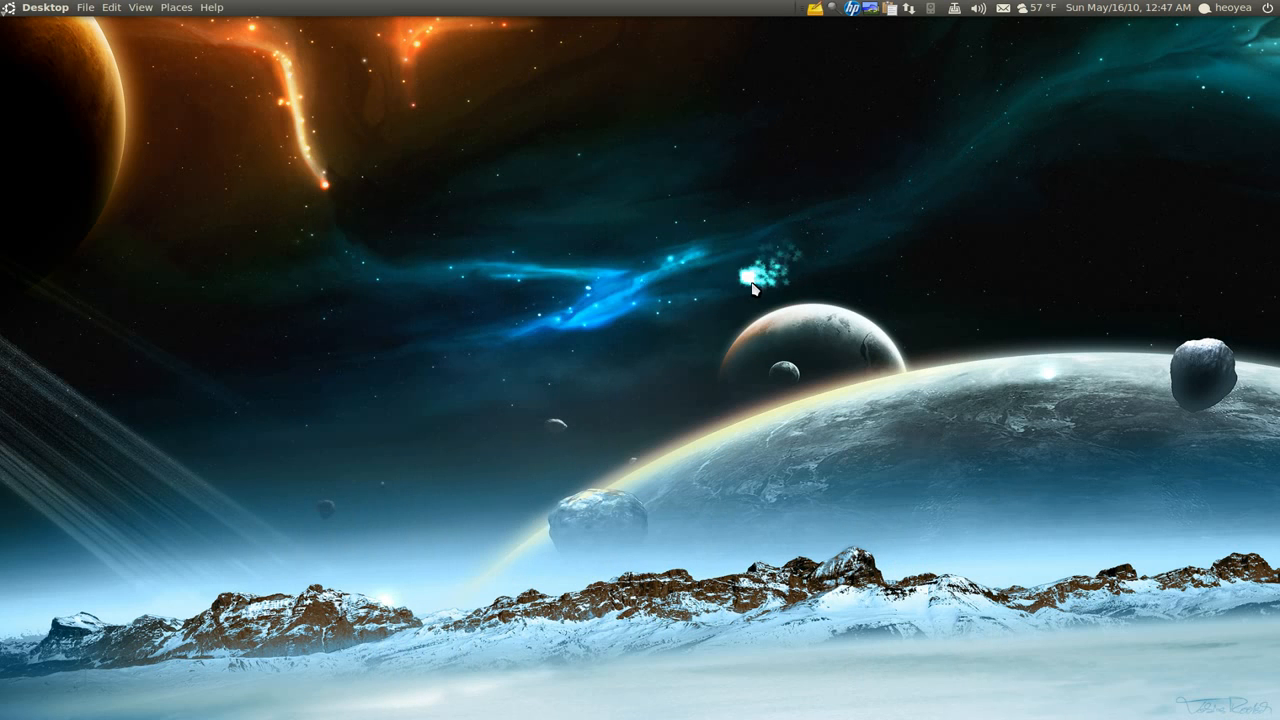